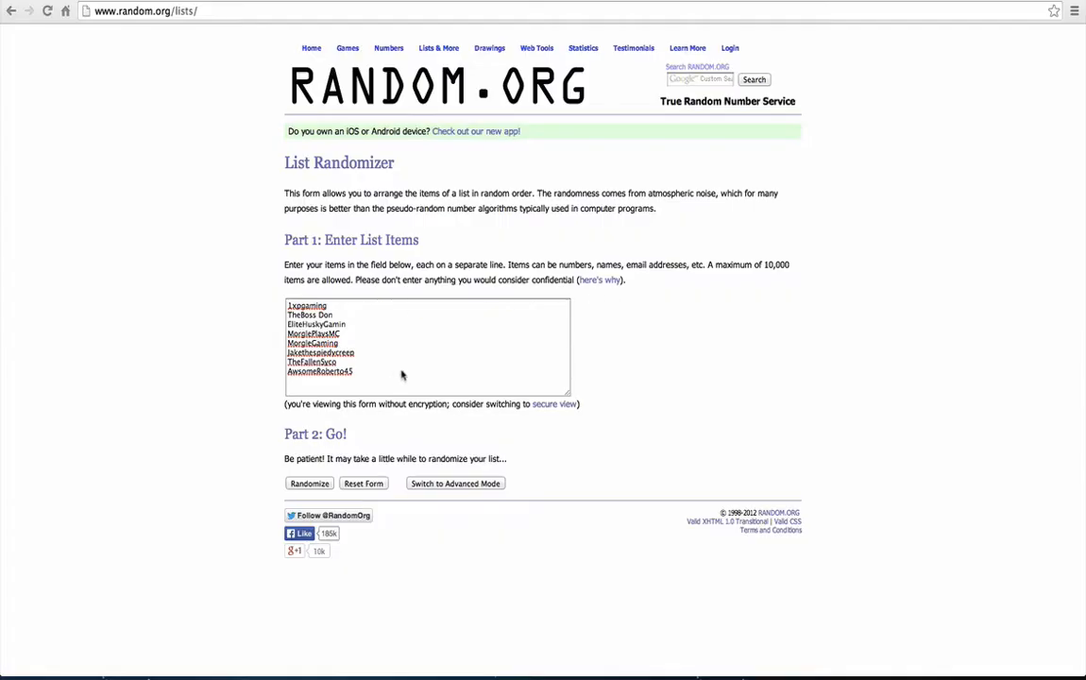
Randomize the eight channel names, producing a shuffled list with Jakethespiedycreep ranked first.
{"action": "left_click", "coordinate": [364, 379]}
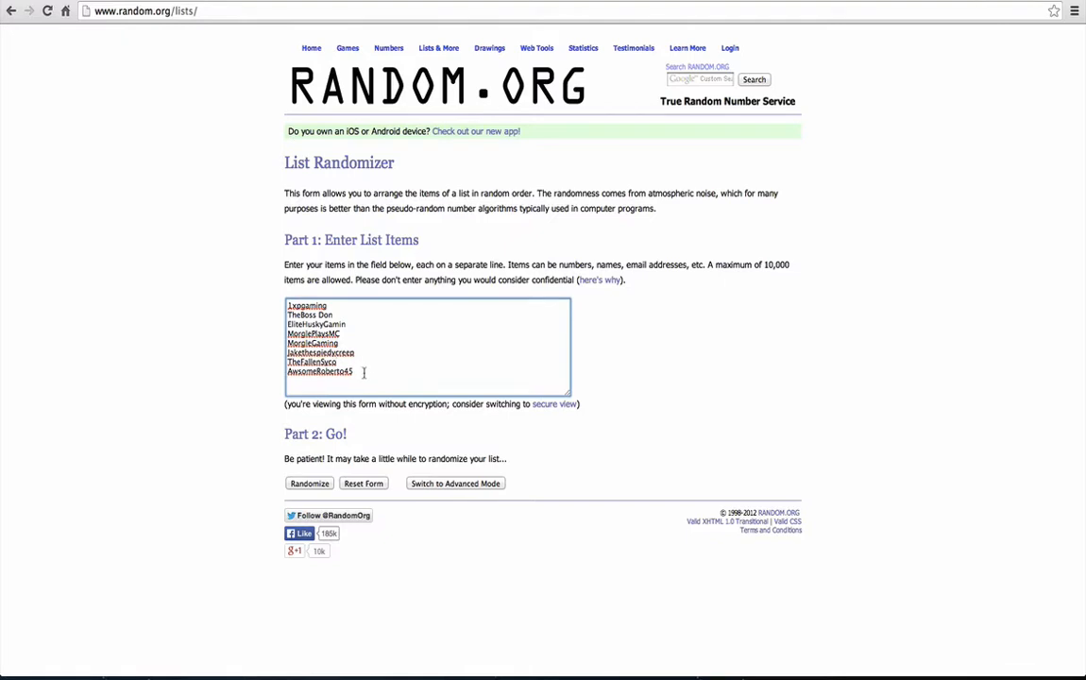
{"action": "left_click_drag", "start_coordinate": [346, 326], "coordinate": [364, 371]}
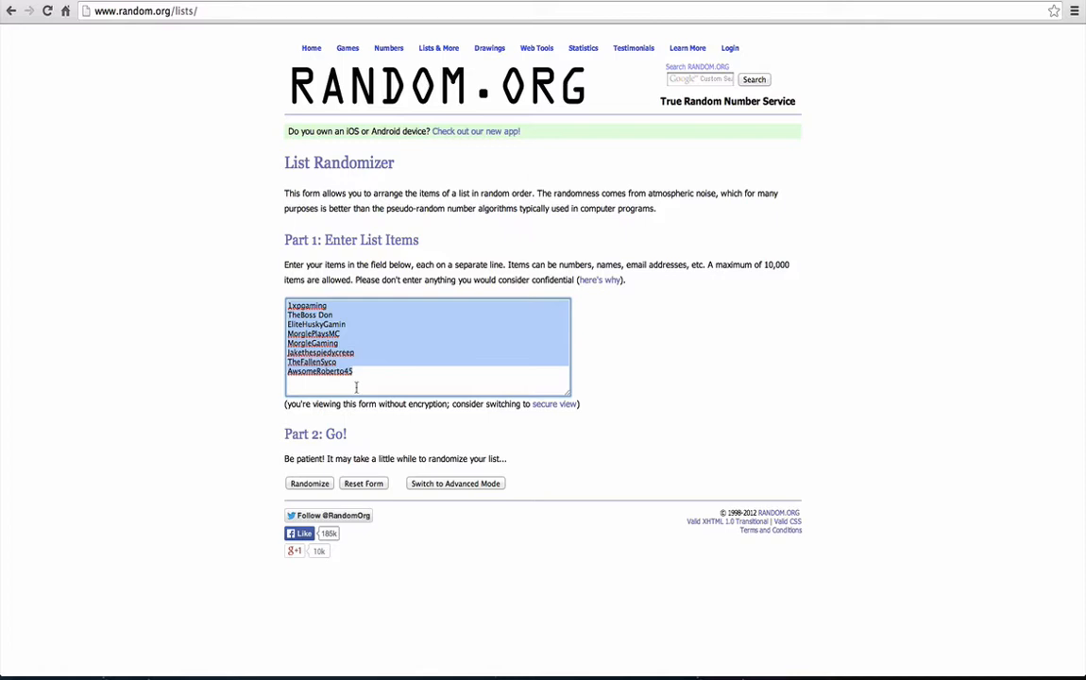
{"action": "left_click", "coordinate": [356, 371]}
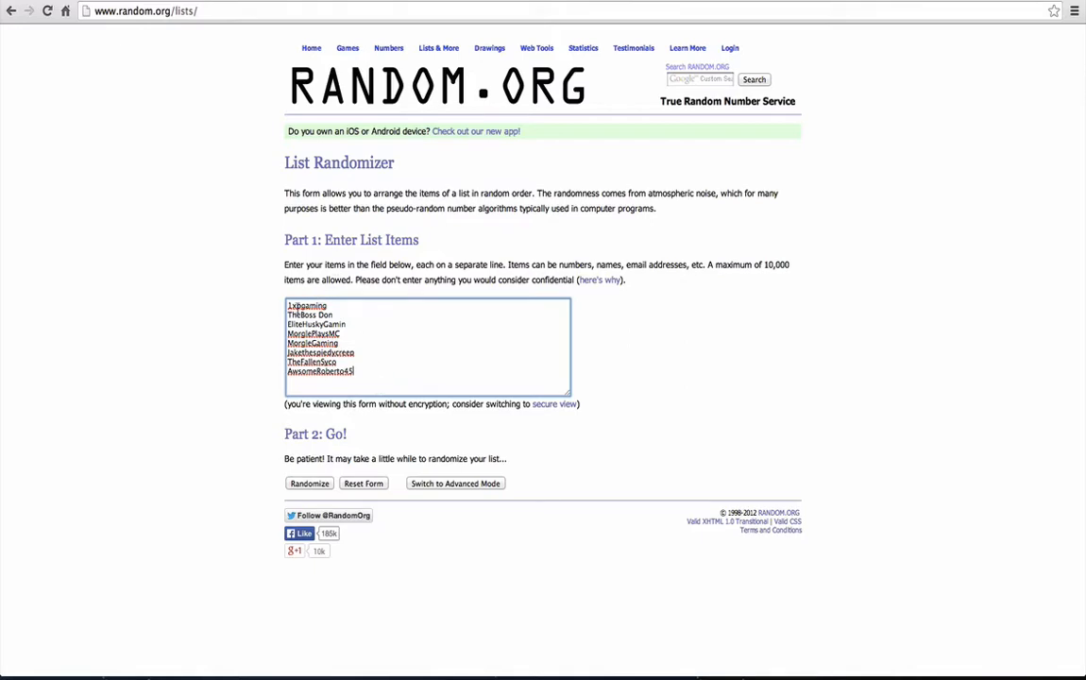
{"action": "scroll", "scroll_direction": "down", "scroll_amount": 3}
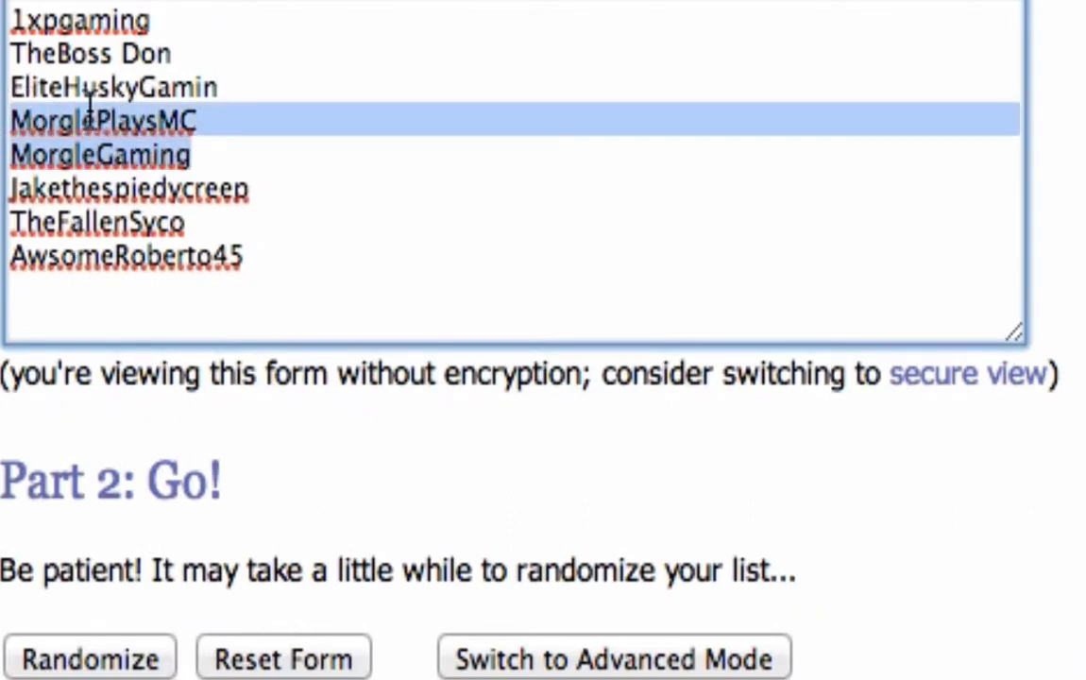
{"action": "left_click", "coordinate": [217, 156]}
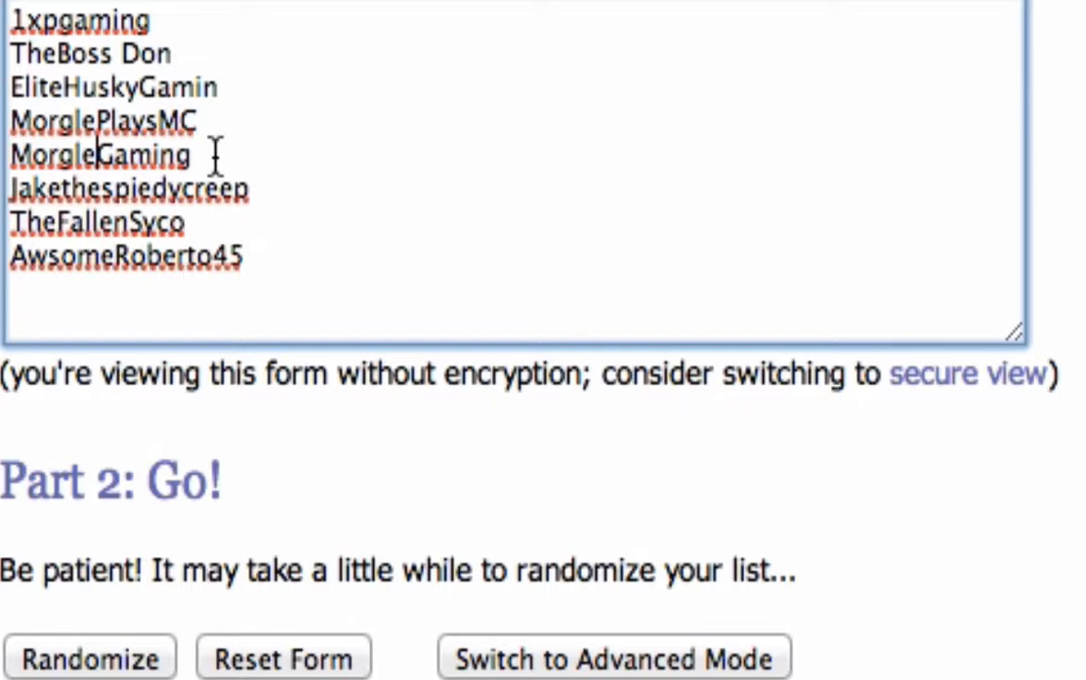
{"action": "double_click", "coordinate": [98, 155]}
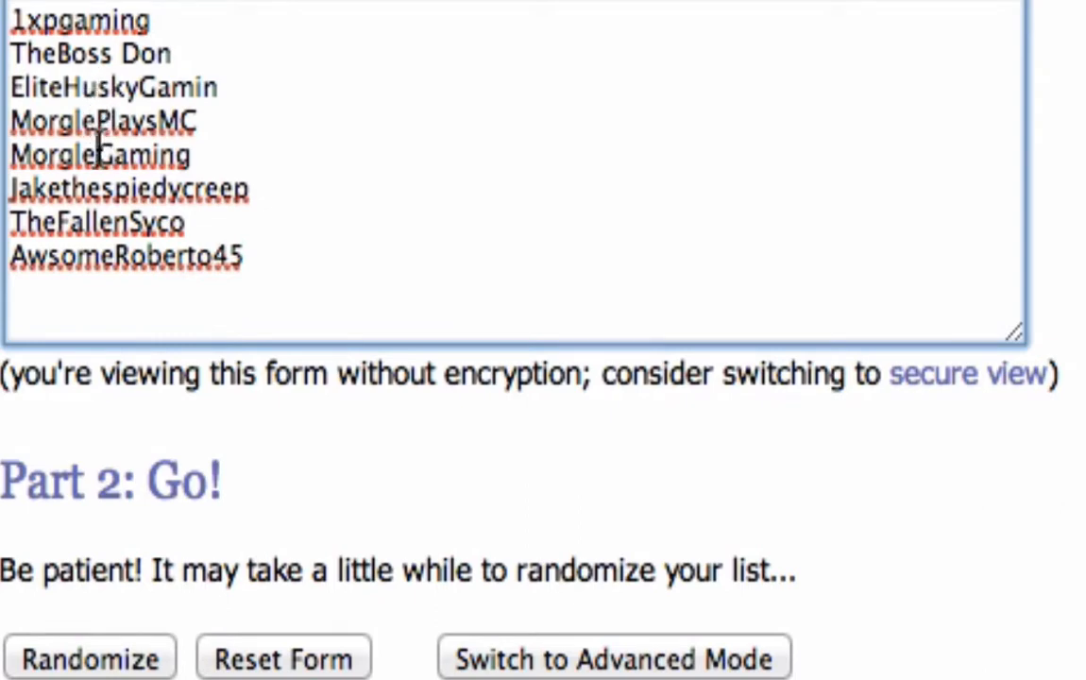
{"action": "mouse_move", "coordinate": [151, 131]}
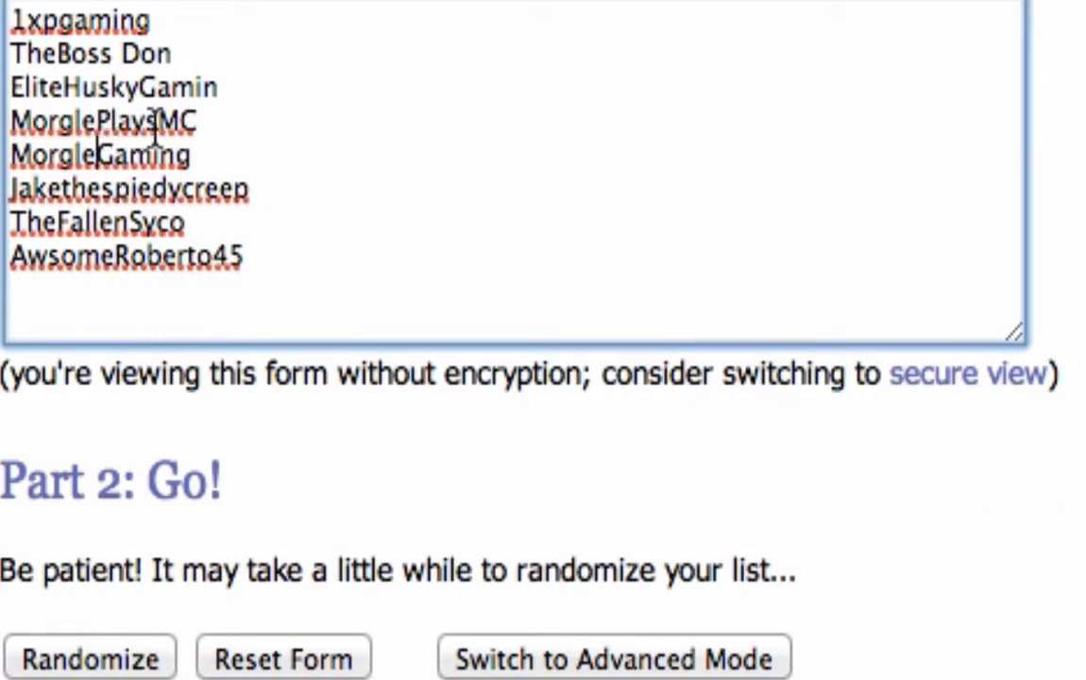
{"action": "mouse_move", "coordinate": [89, 19]}
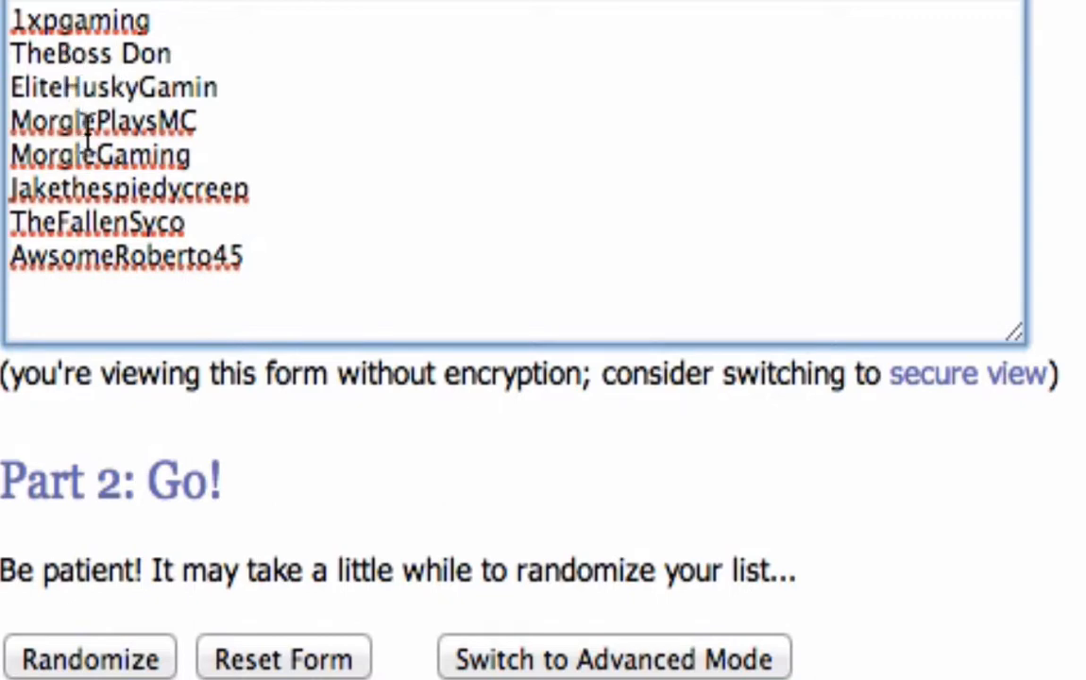
{"action": "mouse_move", "coordinate": [227, 256]}
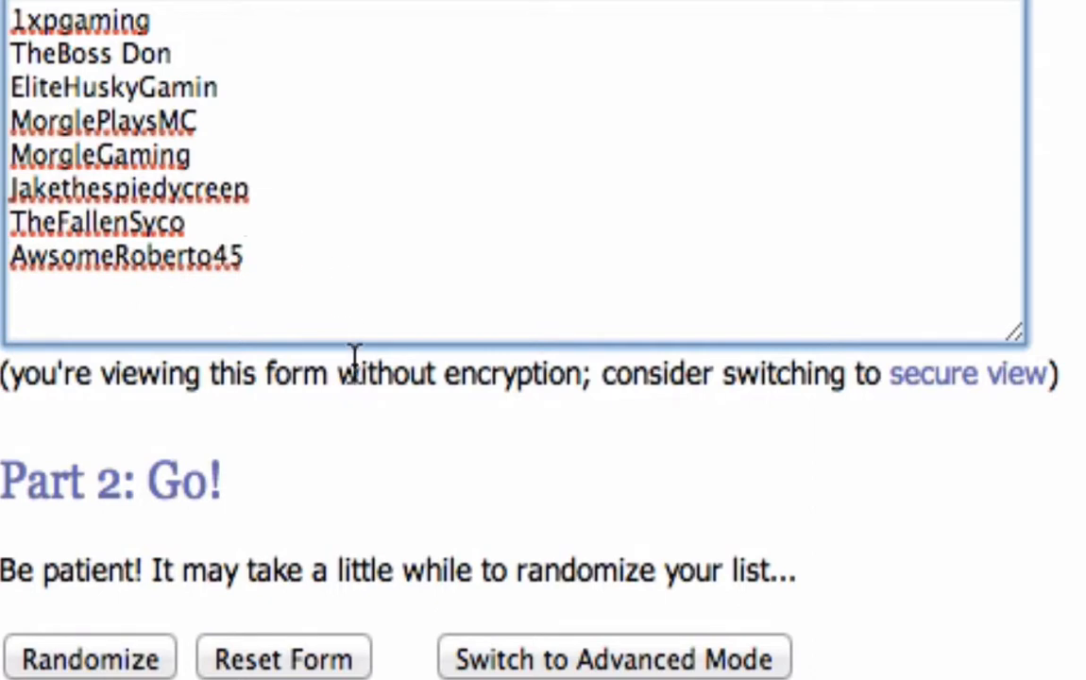
{"action": "mouse_move", "coordinate": [230, 256]}
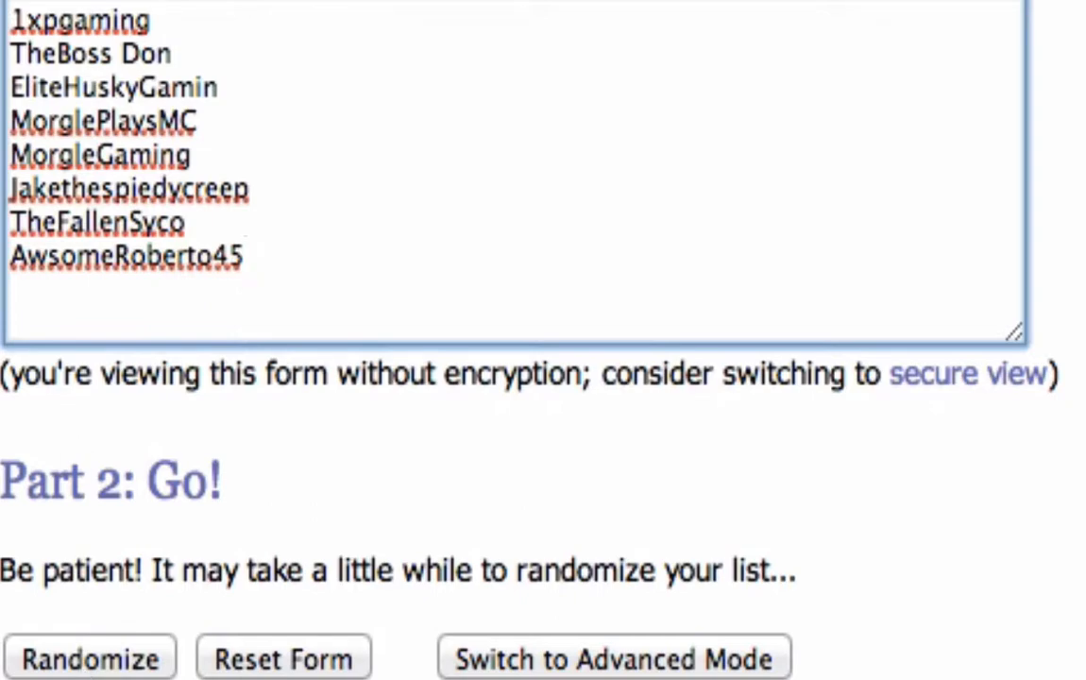
{"action": "scroll", "scroll_direction": "up", "scroll_amount": 3}
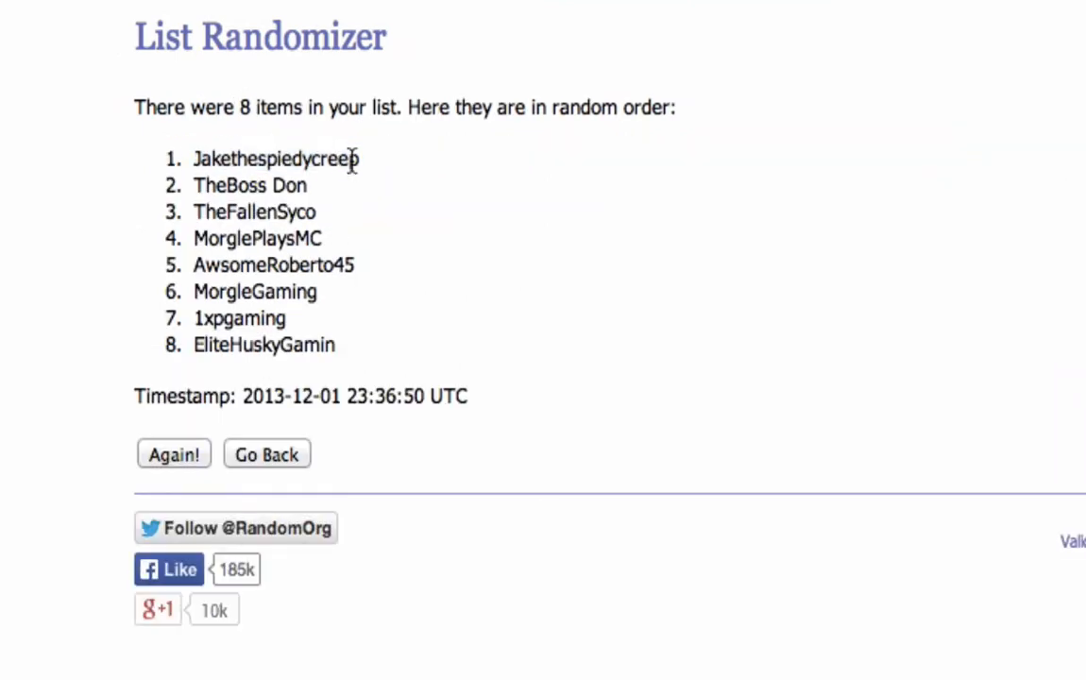
{"action": "mouse_move", "coordinate": [337, 146]}
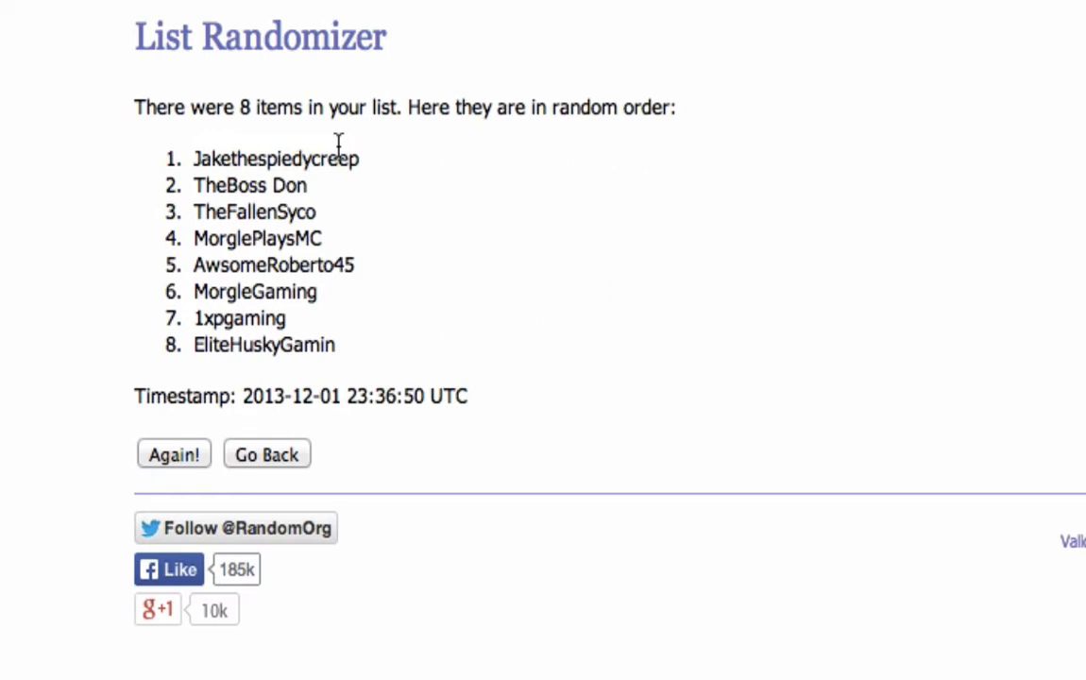
{"action": "mouse_move", "coordinate": [300, 211]}
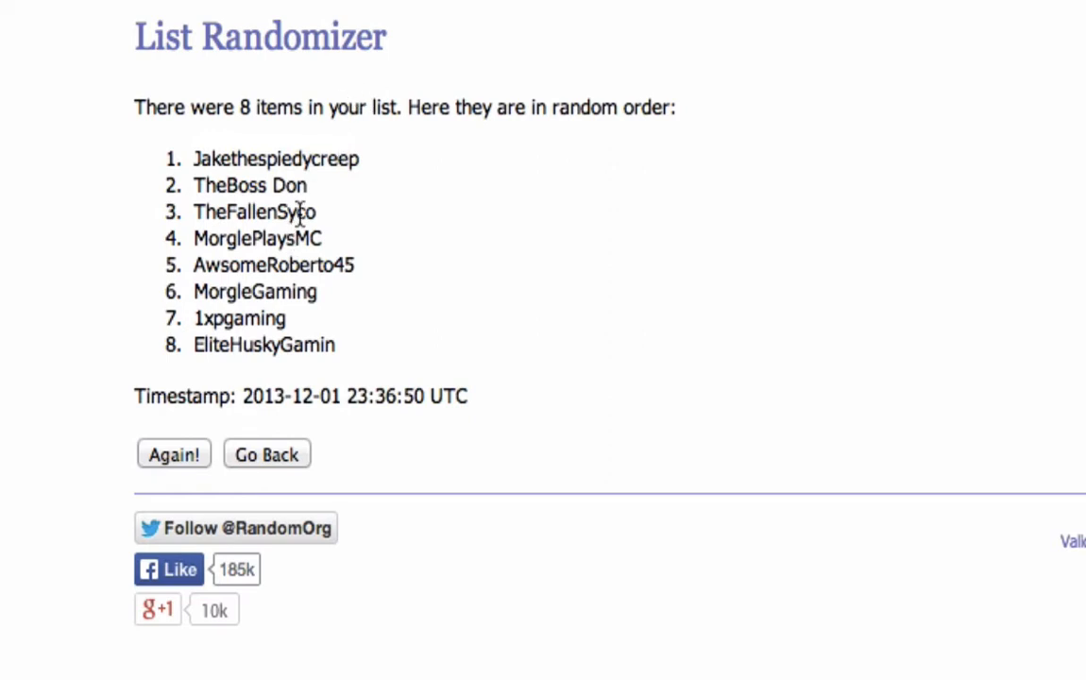
{"action": "mouse_move", "coordinate": [394, 183]}
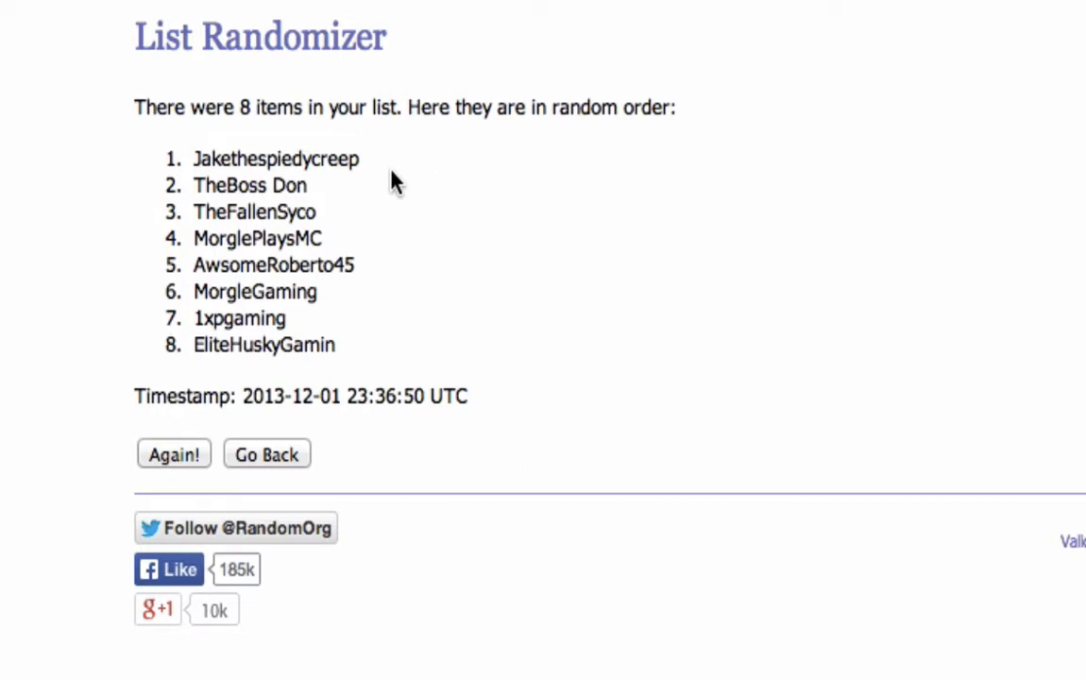
{"action": "double_click", "coordinate": [275, 159]}
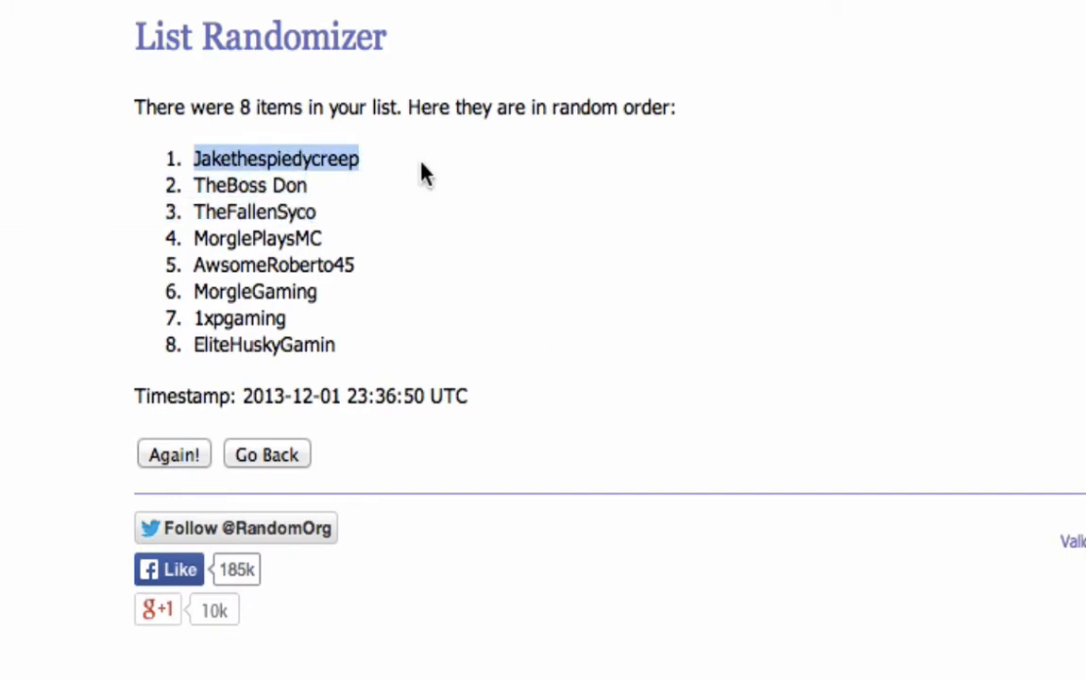
{"action": "mouse_move", "coordinate": [463, 203]}
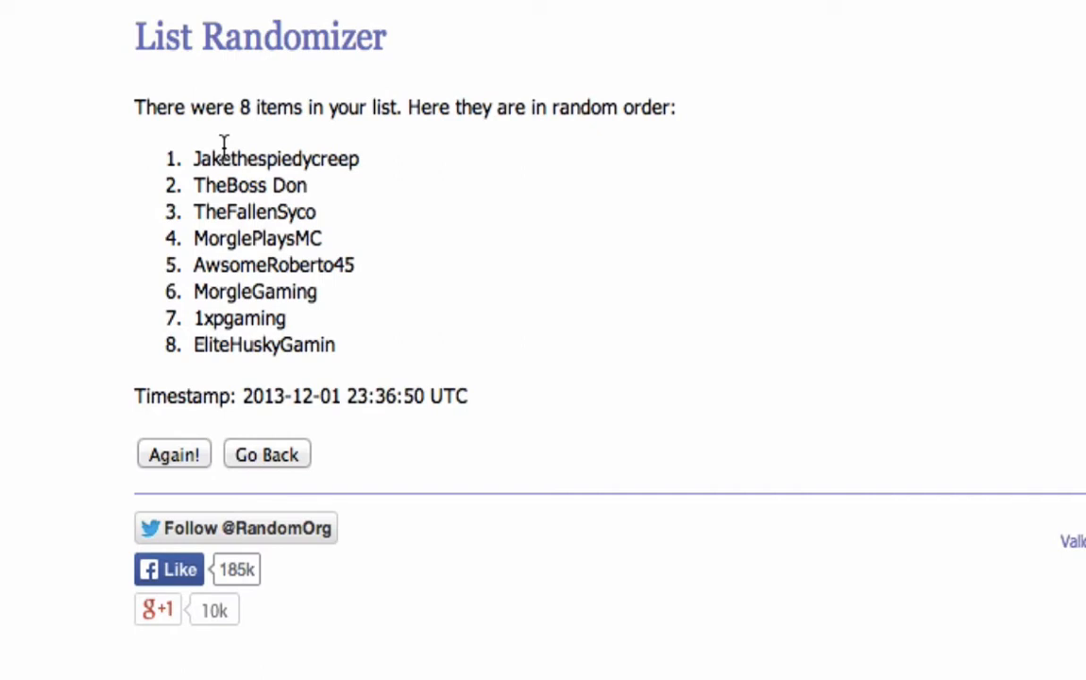
{"action": "mouse_move", "coordinate": [247, 155]}
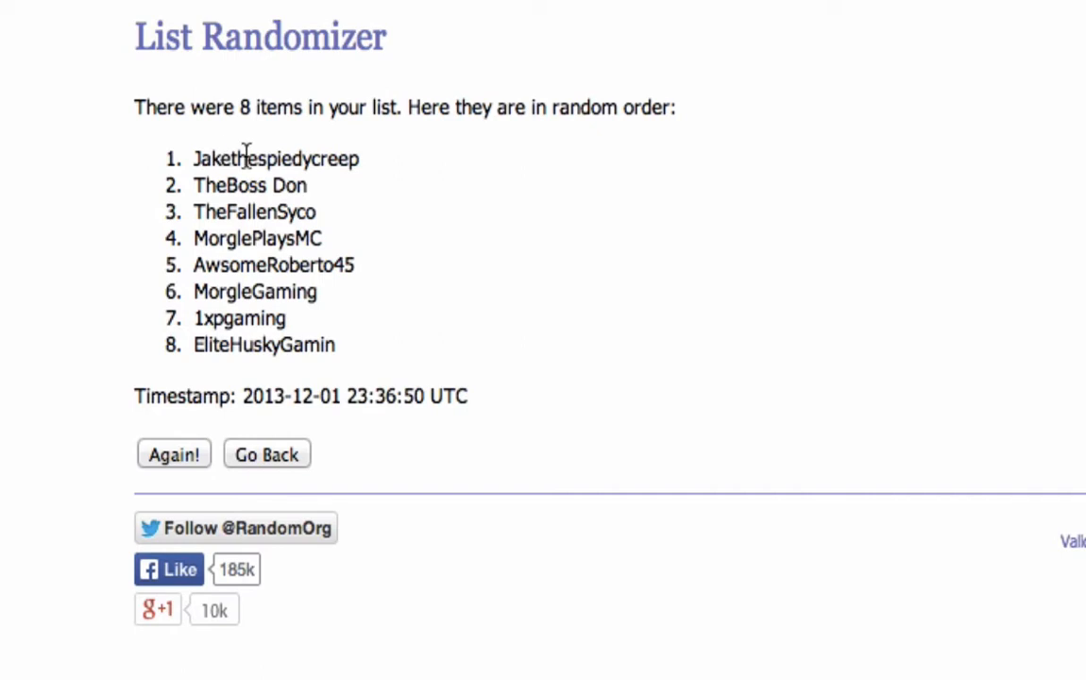
{"action": "mouse_move", "coordinate": [368, 170]}
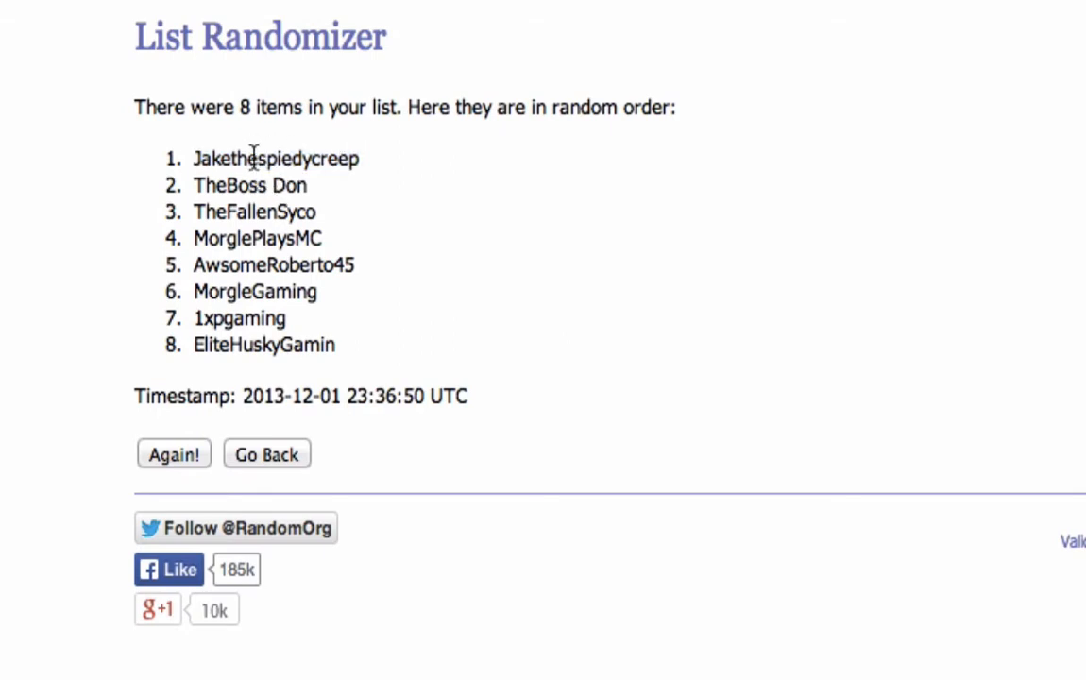
{"action": "mouse_move", "coordinate": [510, 340]}
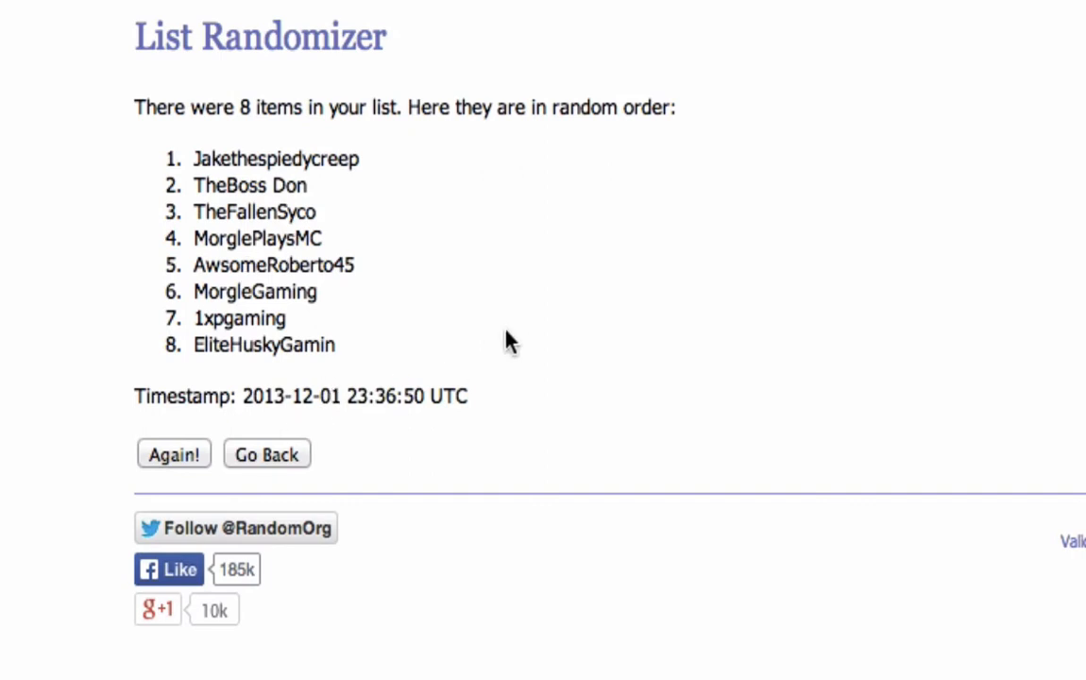
{"action": "mouse_move", "coordinate": [393, 382]}
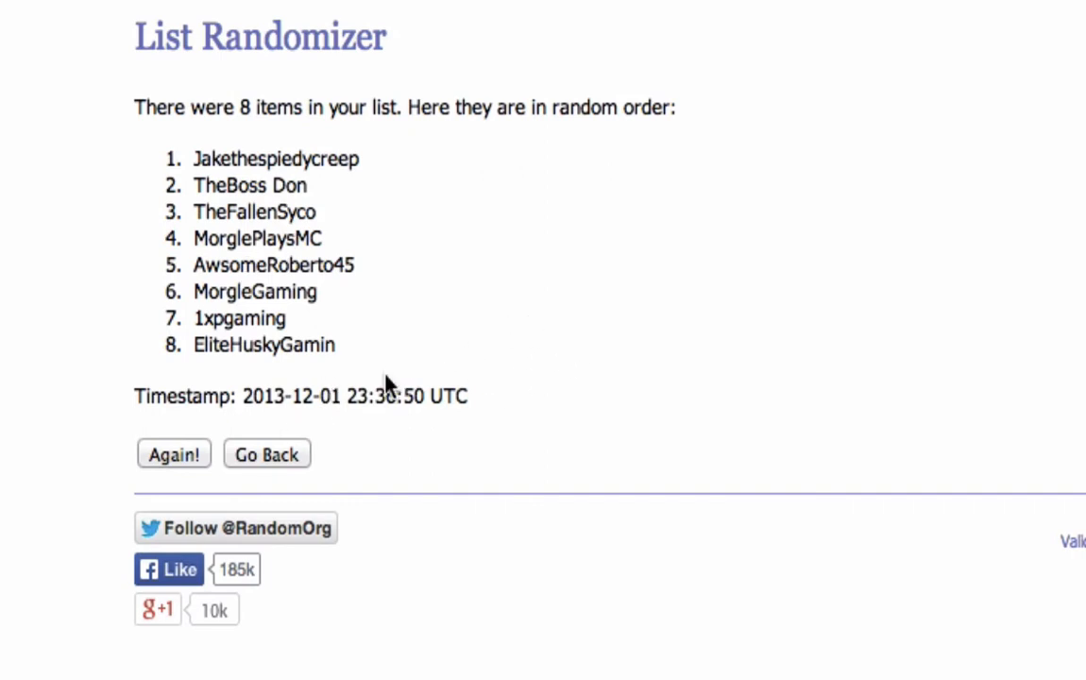
{"action": "left_click_drag", "start_coordinate": [193, 238], "coordinate": [331, 344]}
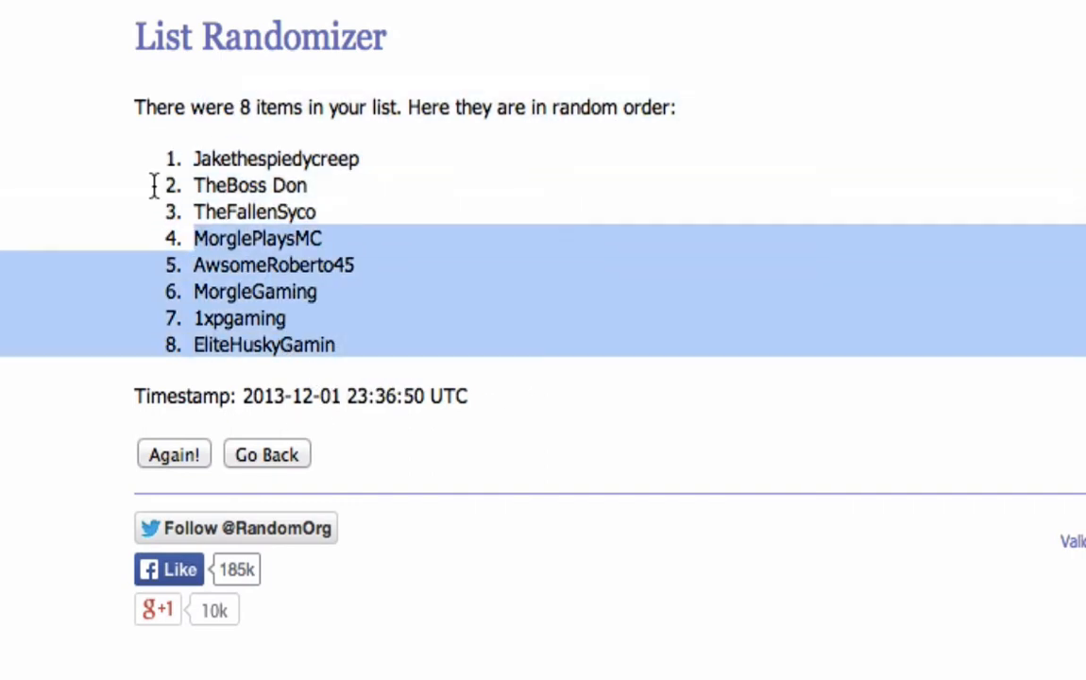